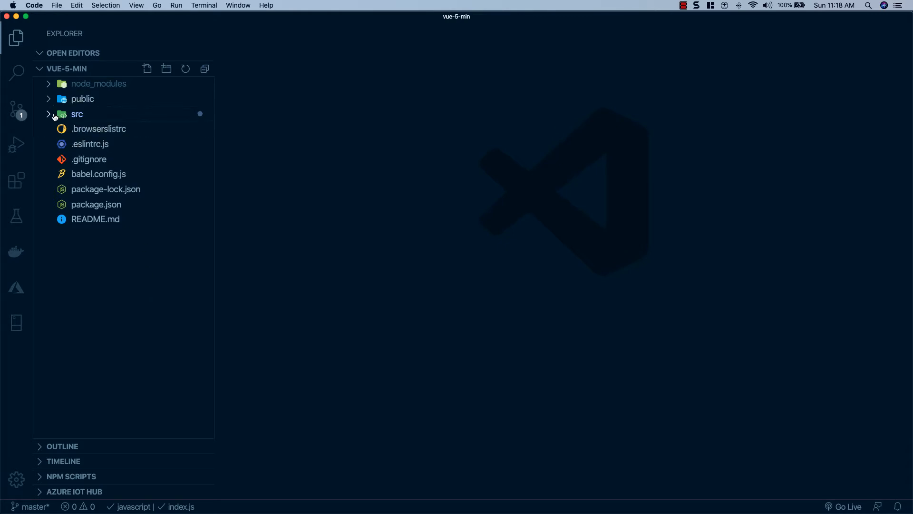
Expand the src folder and open router/index.js to view the Home and About routes
click(76, 113)
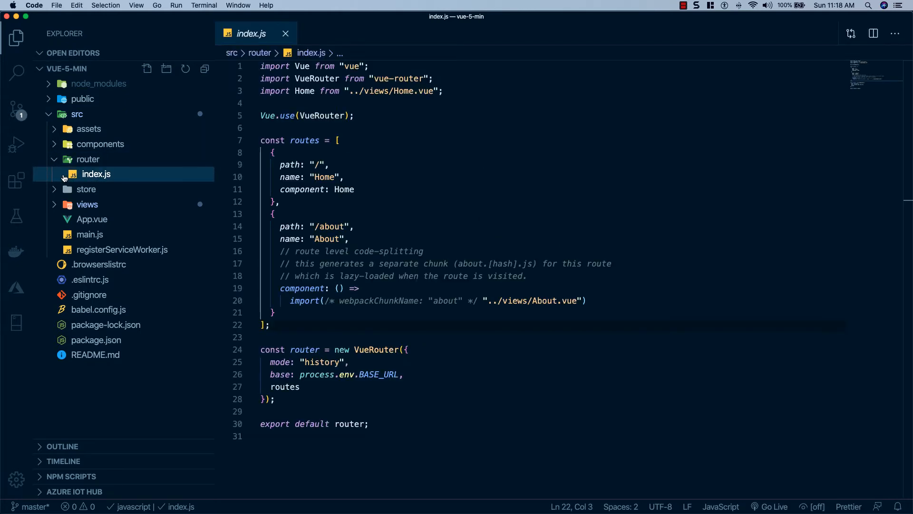
click(97, 173)
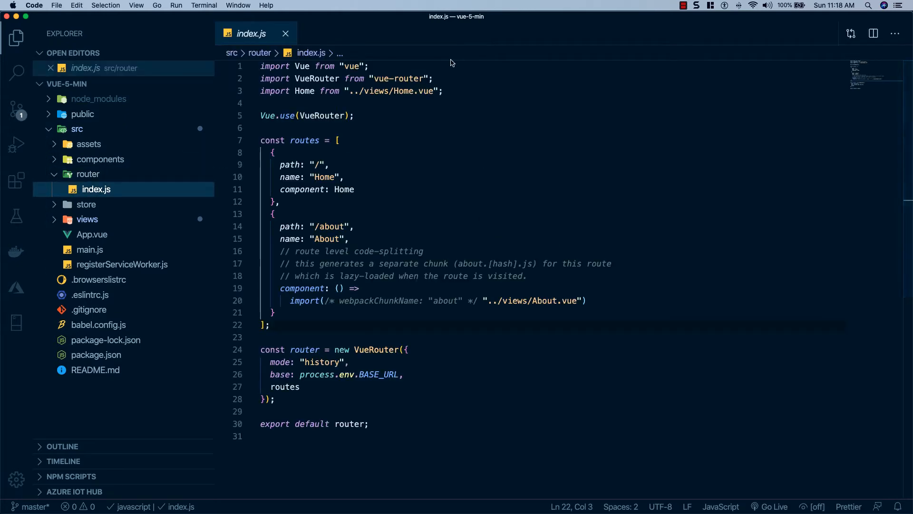
mouse_move(398, 78)
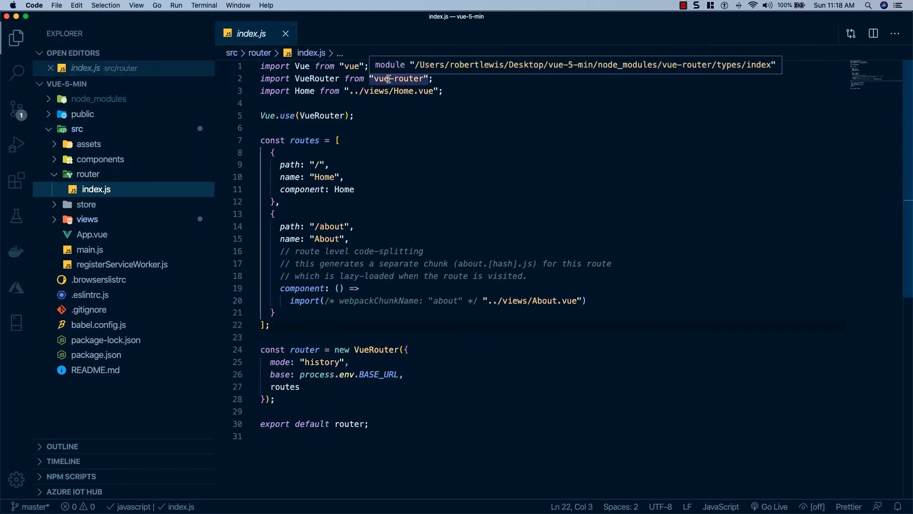
mouse_move(346, 88)
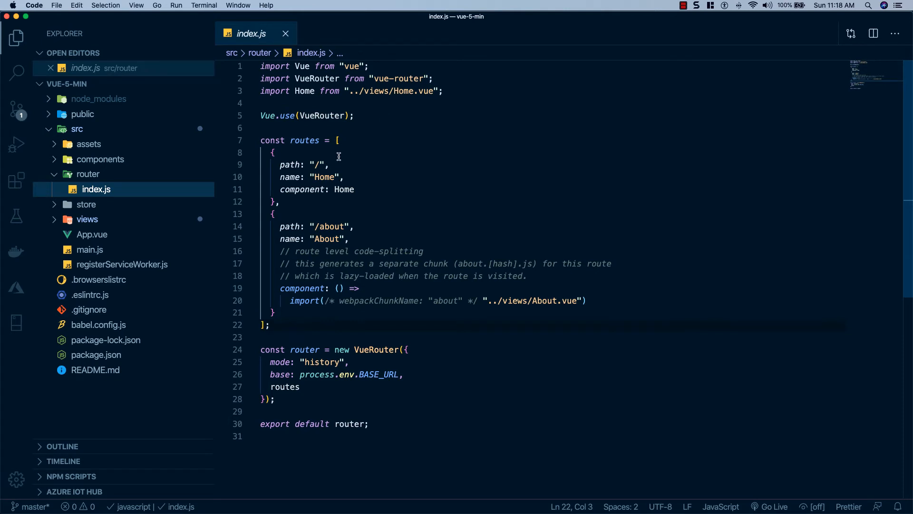
mouse_move(296, 152)
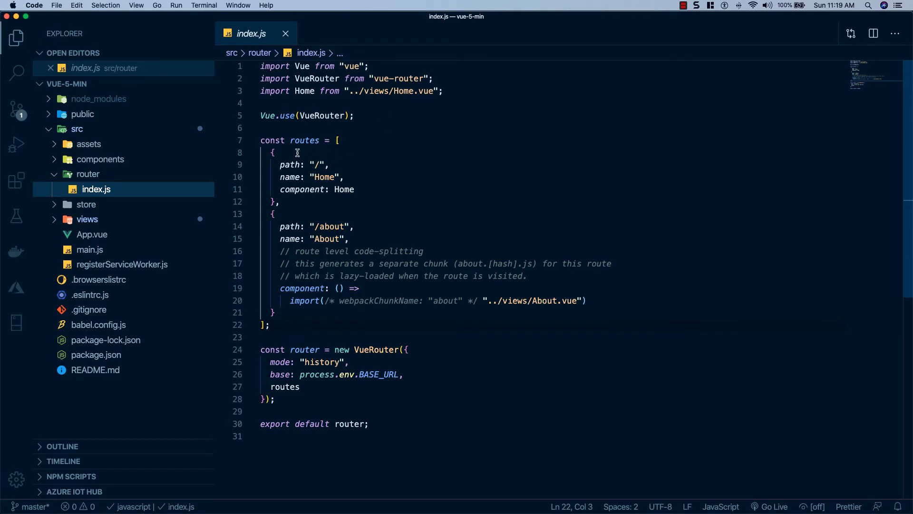
mouse_move(289, 177)
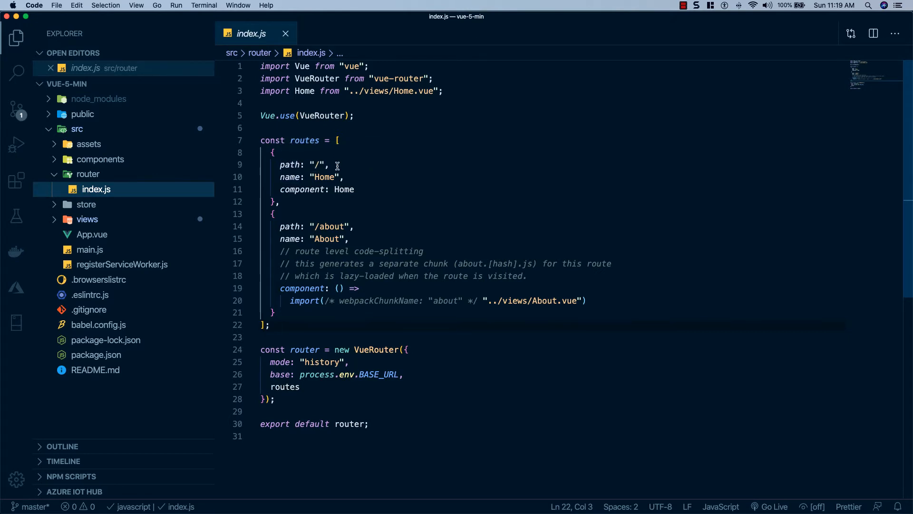
mouse_move(343, 190)
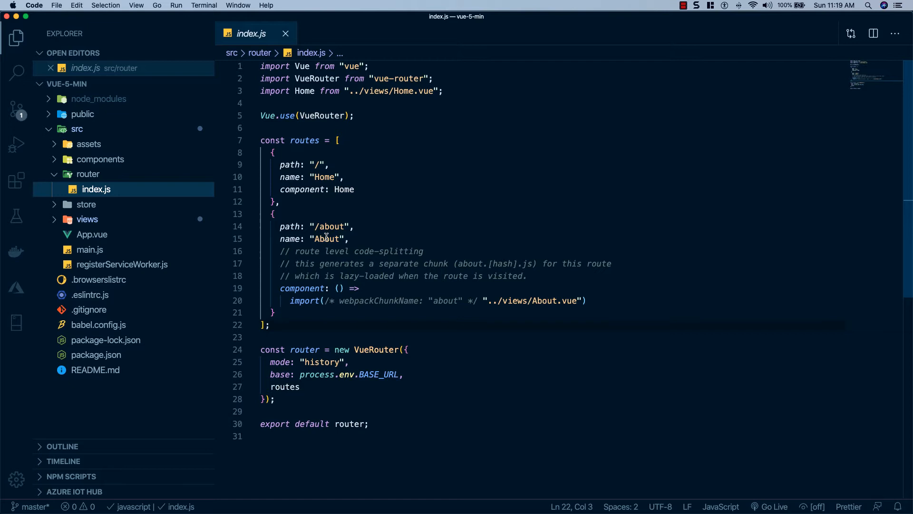
mouse_move(399, 252)
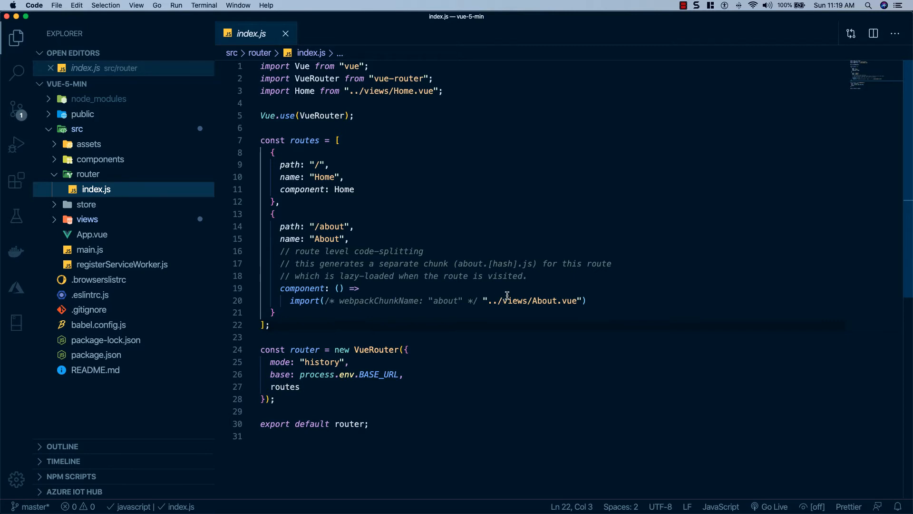
mouse_move(502, 284)
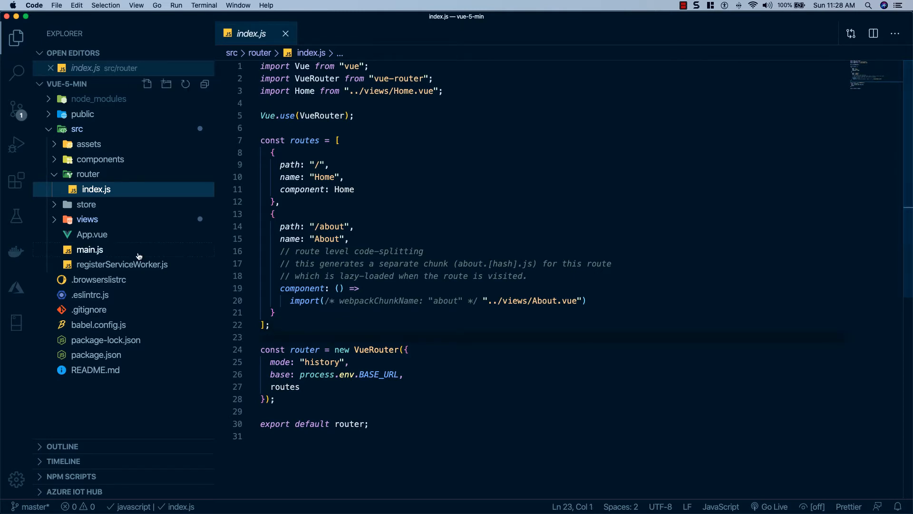
Open main.js to see the router imported and passed into the Vue instance
click(90, 249)
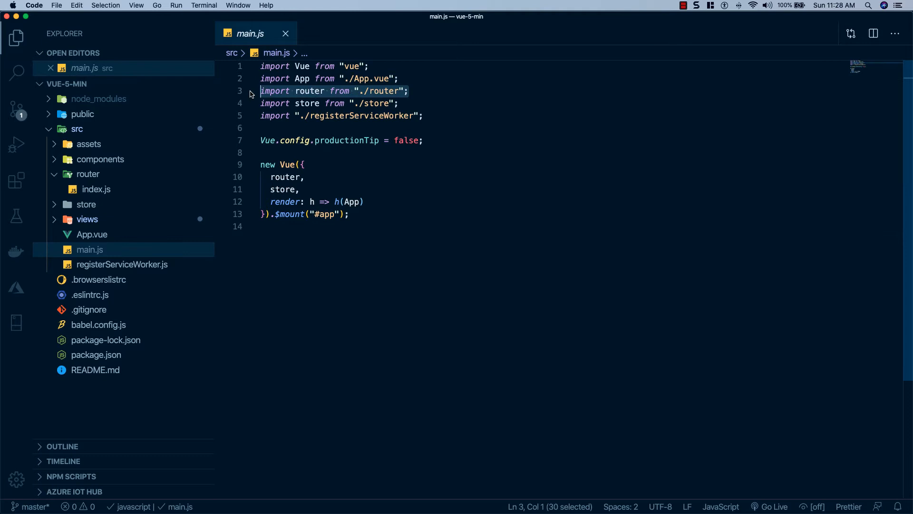
mouse_move(285, 164)
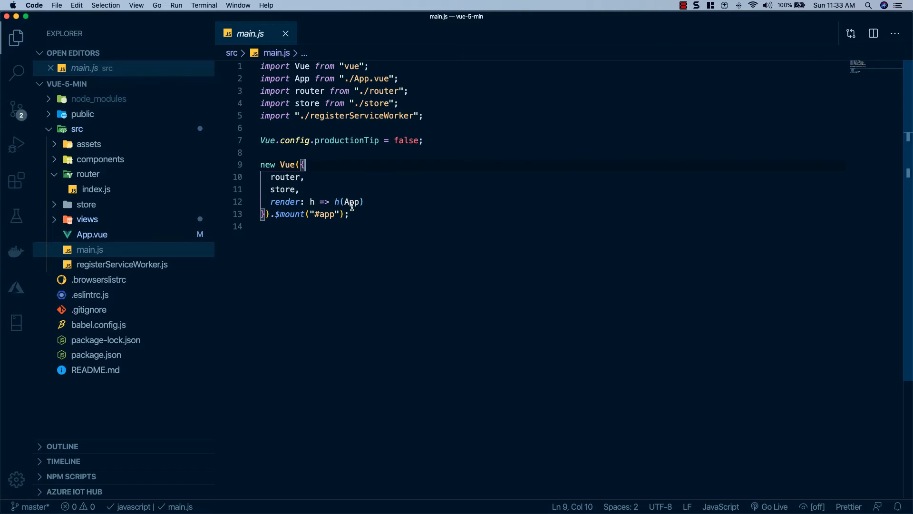
mouse_move(392, 76)
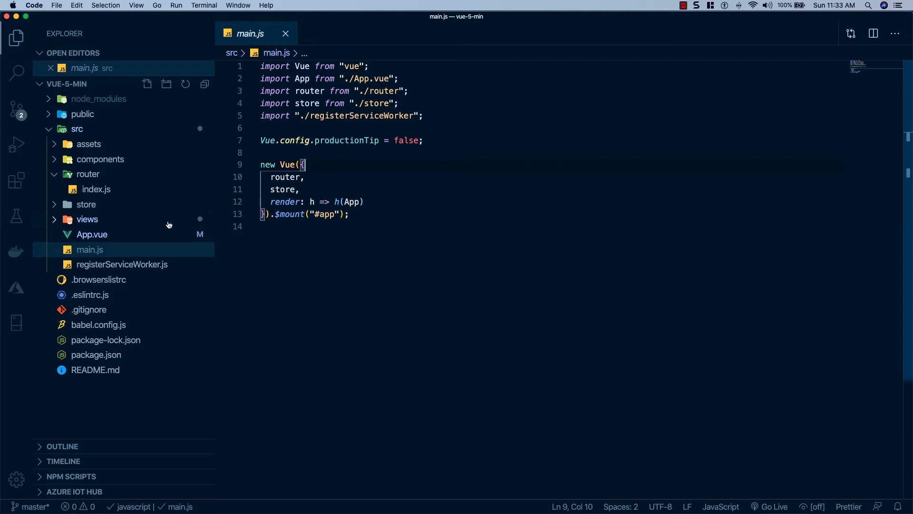
Open App.vue to view its Home and About router-links and router-view
click(92, 234)
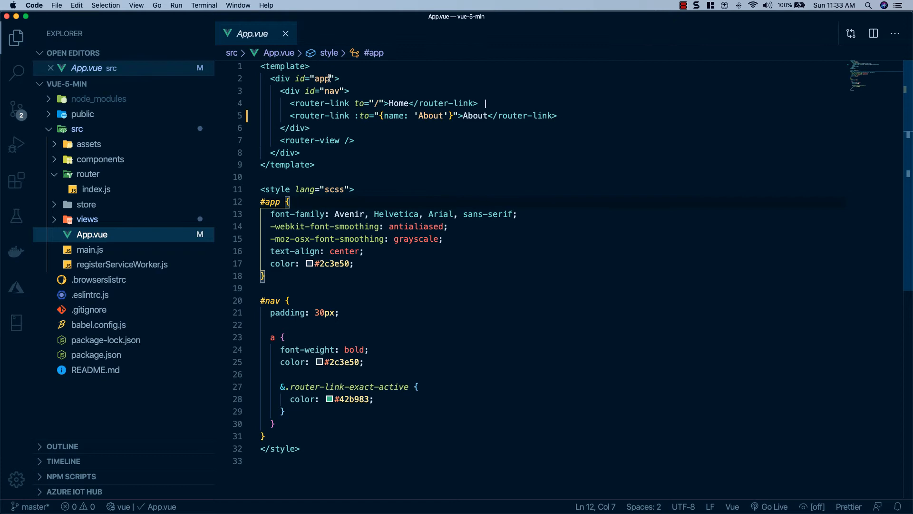
mouse_move(280, 141)
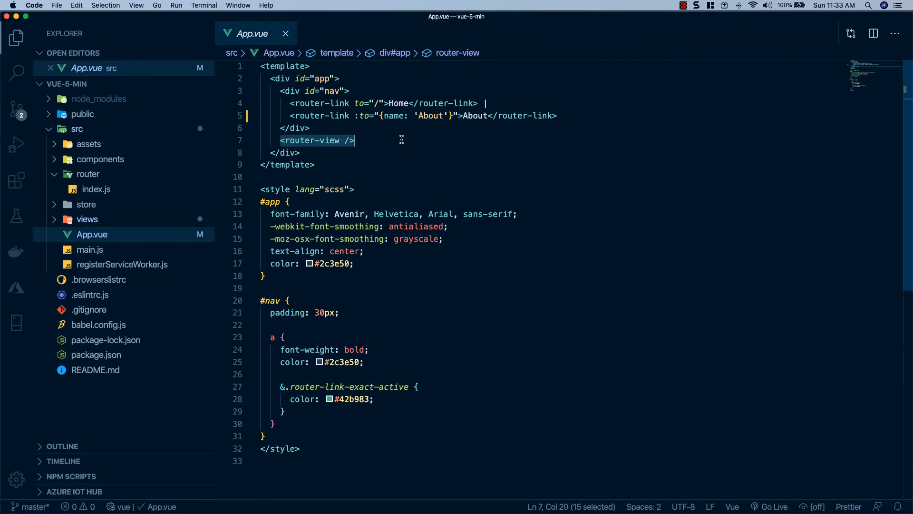
mouse_move(342, 140)
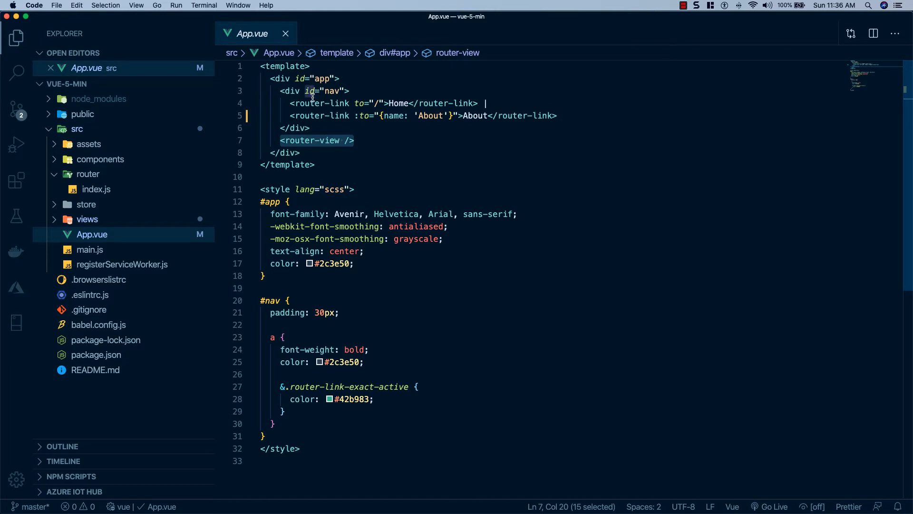
mouse_move(316, 140)
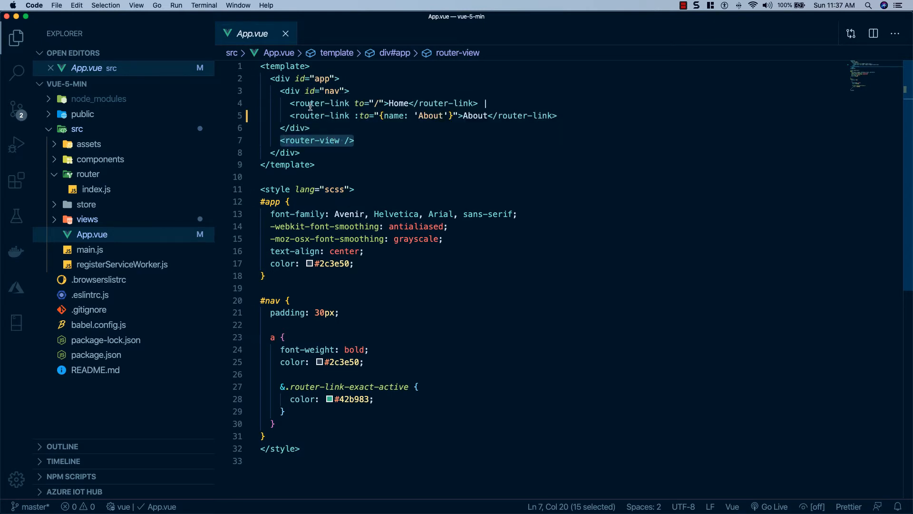
mouse_move(320, 103)
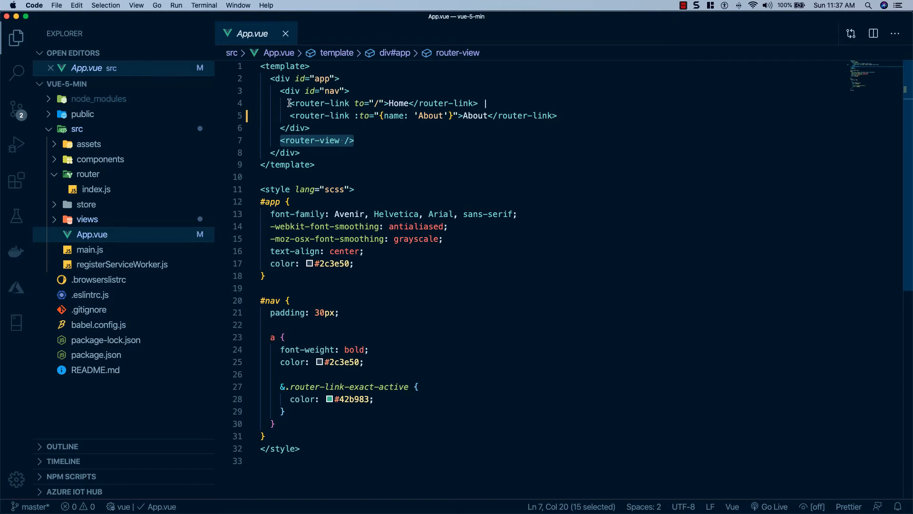
mouse_move(319, 103)
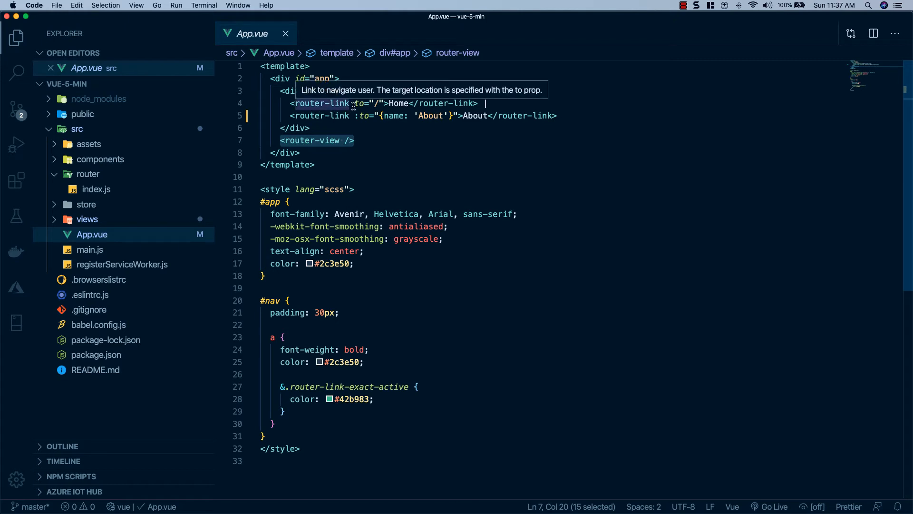
mouse_move(370, 103)
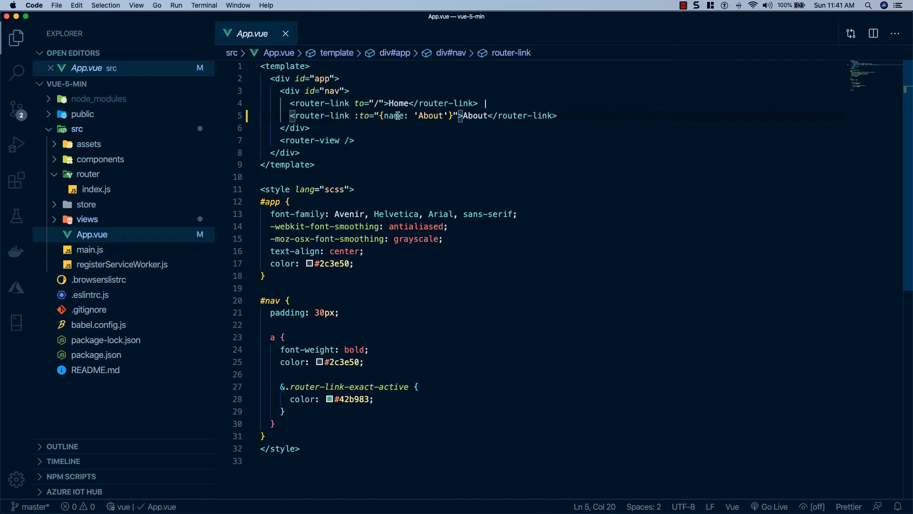
mouse_move(86, 204)
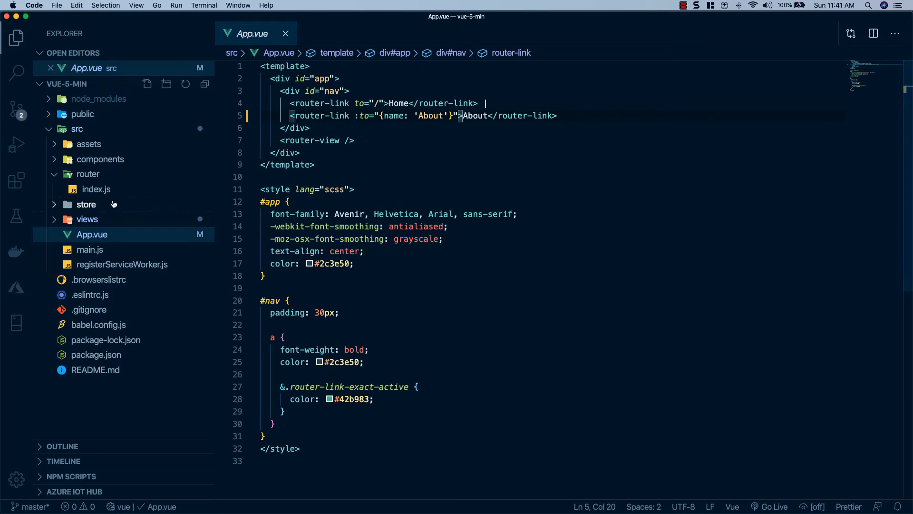
Reopen router/index.js and start a new terminal from the Terminal menu
click(96, 189)
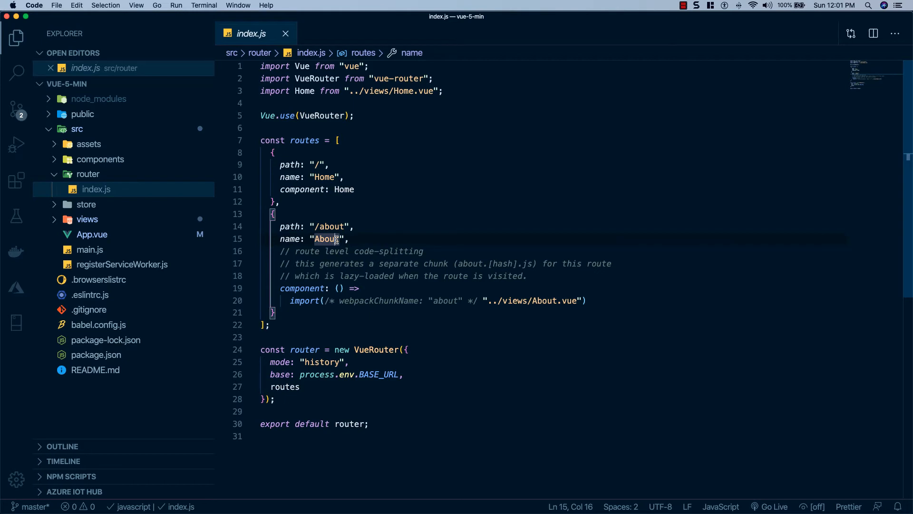
click(204, 6)
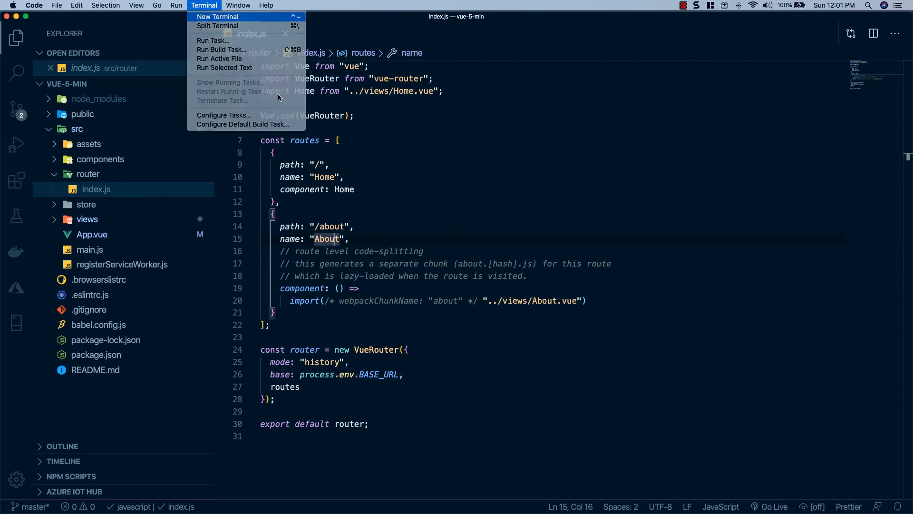
click(217, 16)
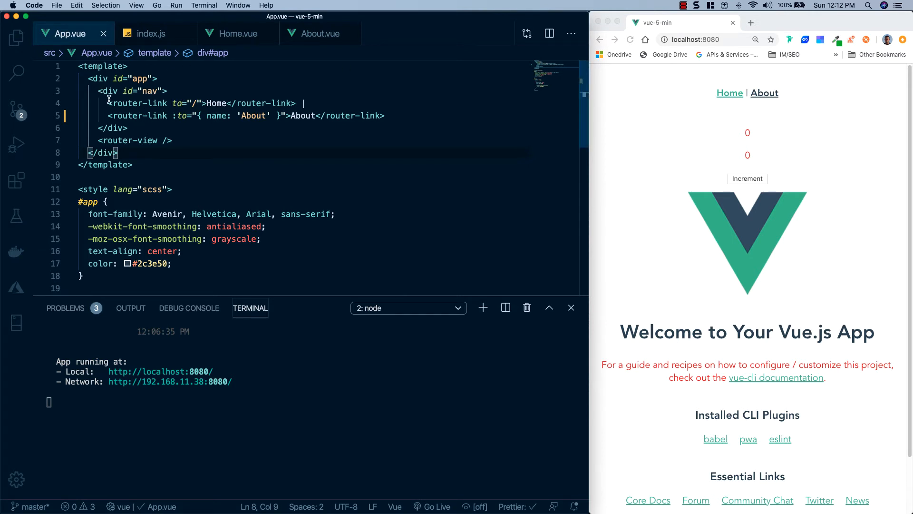
mouse_move(768, 105)
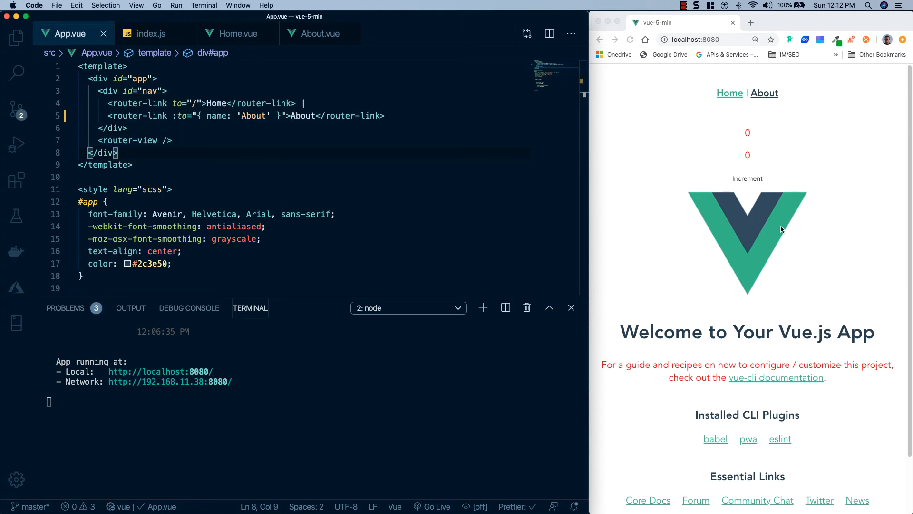
Show the About page at localhost:8080/about in Chrome and open About.vue
click(236, 33)
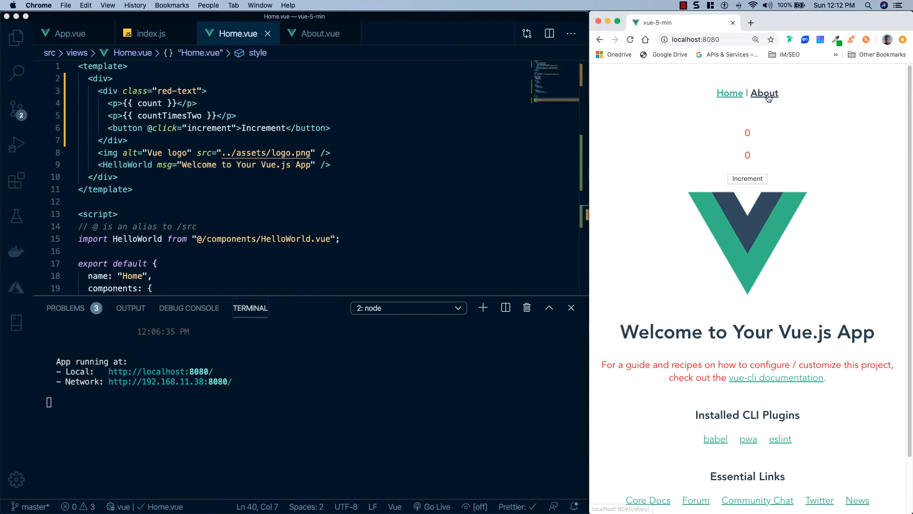
click(764, 93)
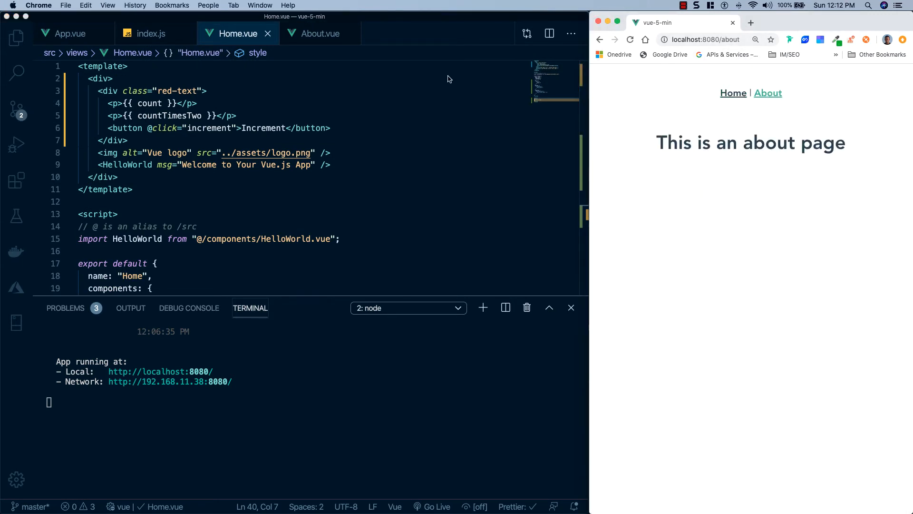
click(320, 33)
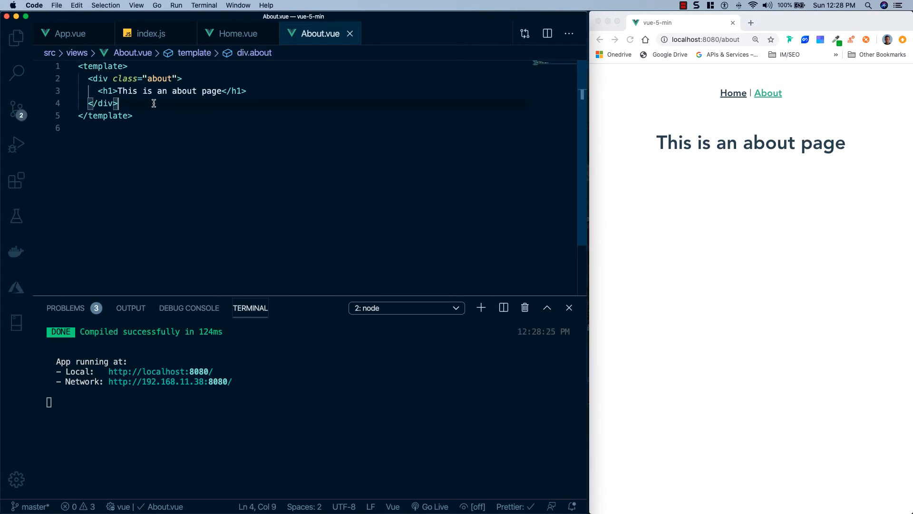
Add a navToHome method to About.vue's script that calls this.$router.push("/")
text(<script>)
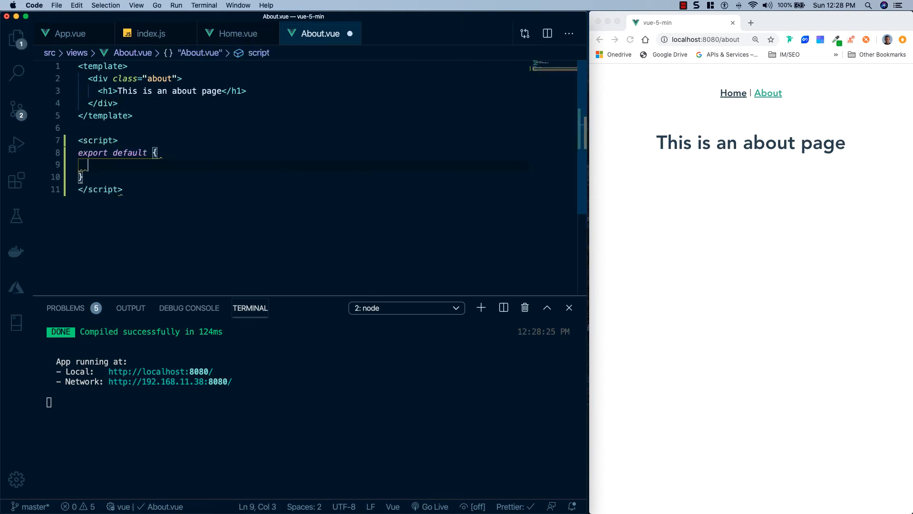
text(med)
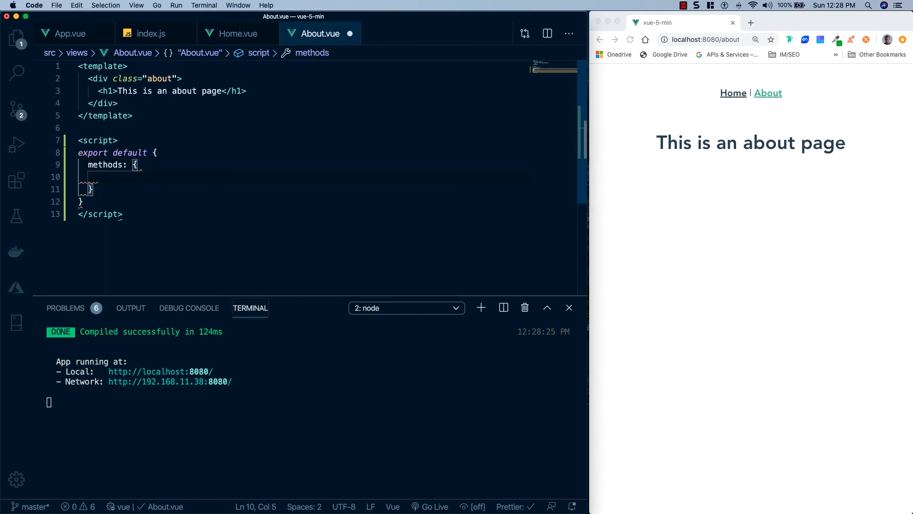
text(navToHome)
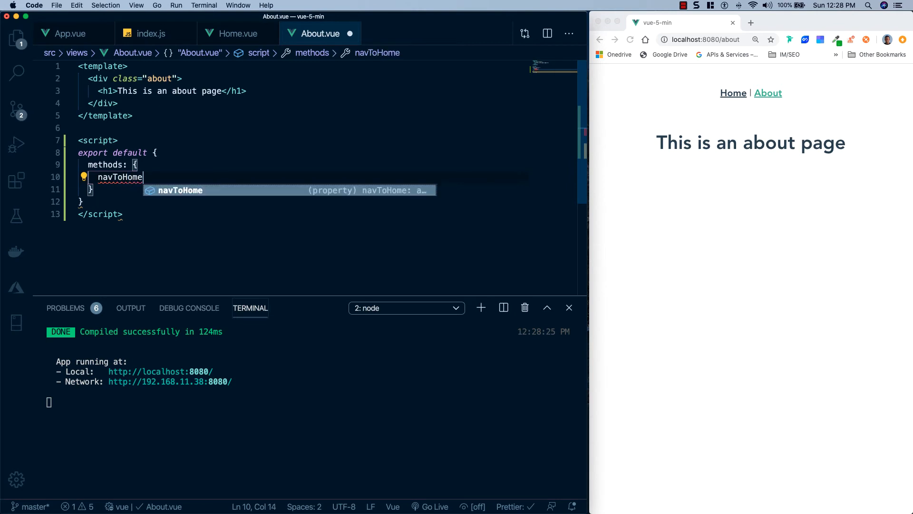
text(() {)
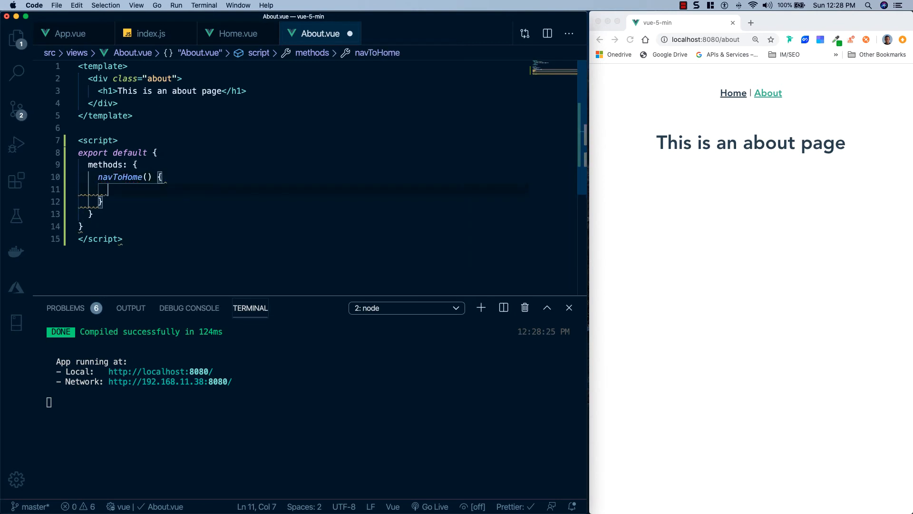
text(t)
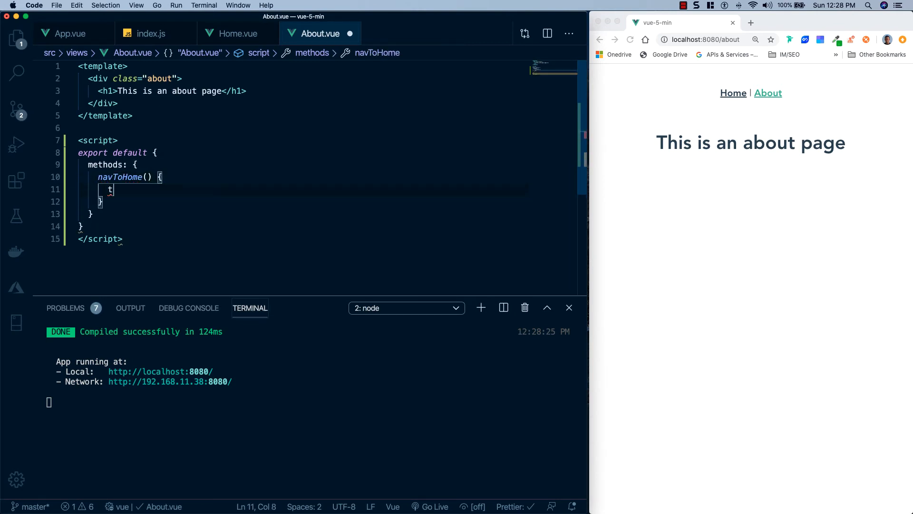
text(his.$)
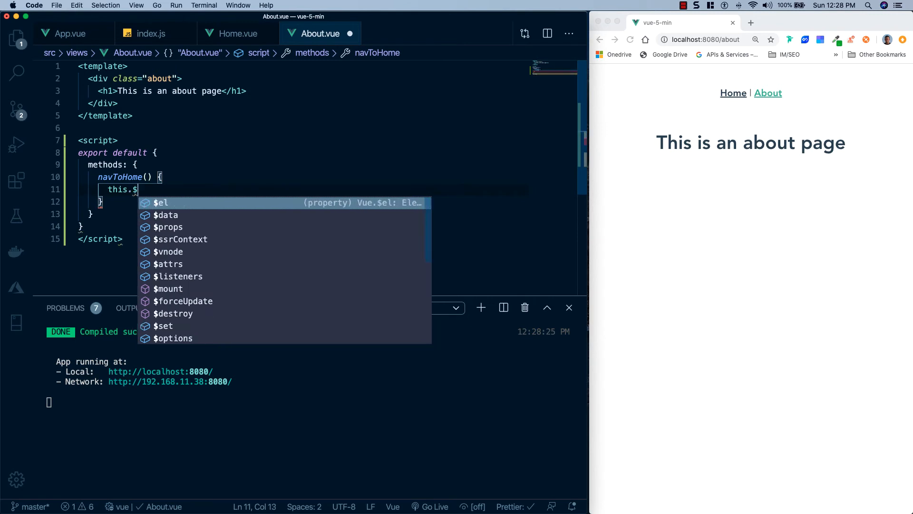
text(router.p)
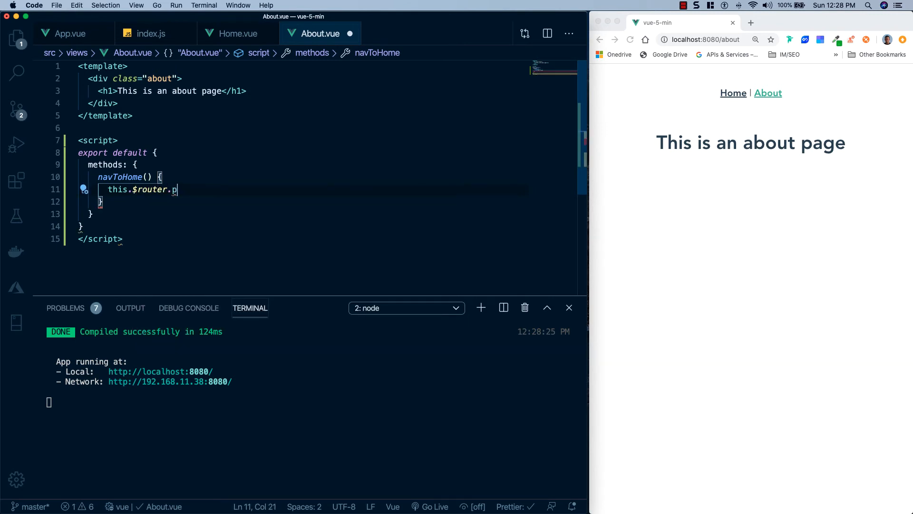
text(ush()
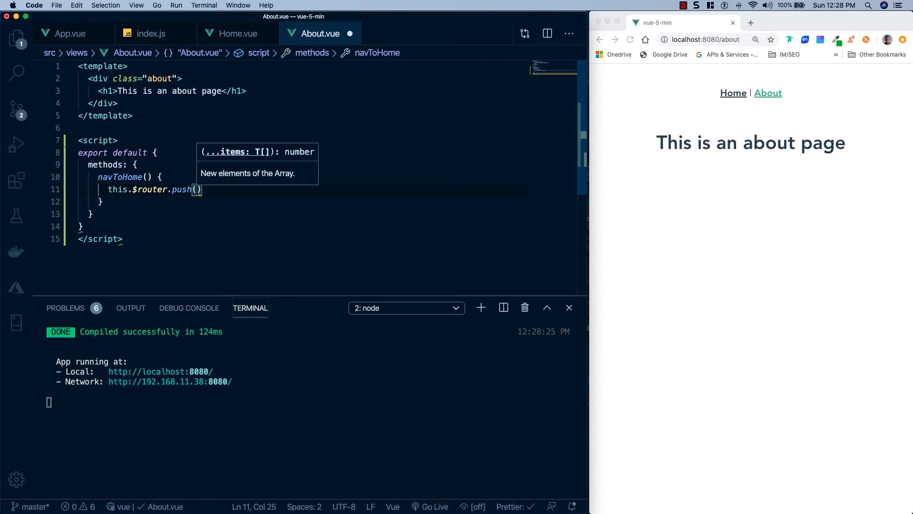
text("/")
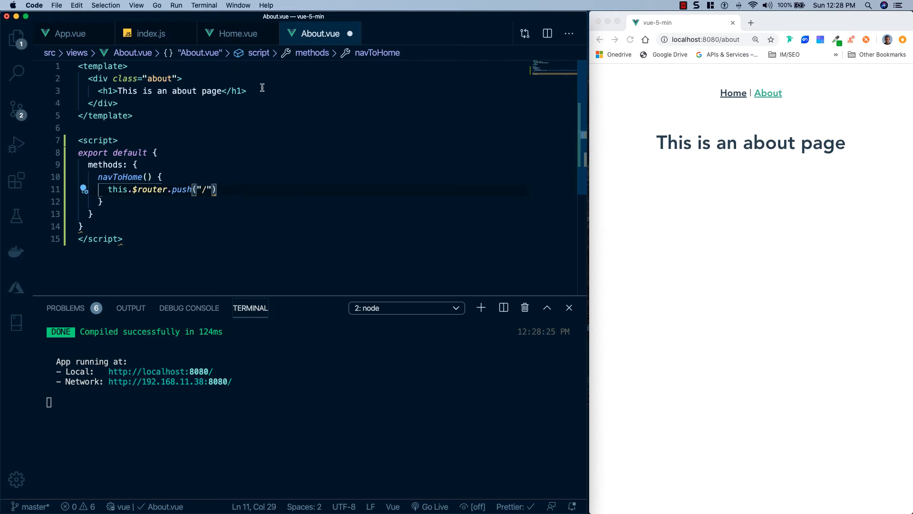
text(button)
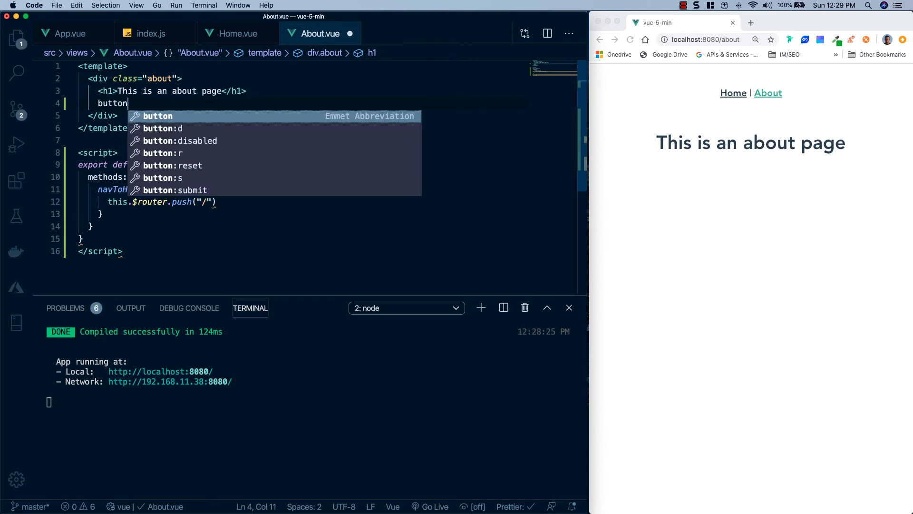
text(Nav</button>)
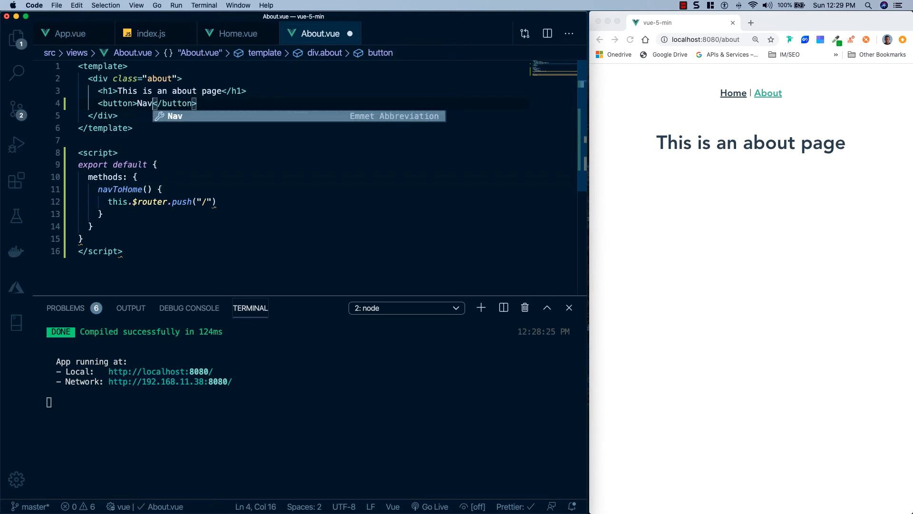
text(To Home)
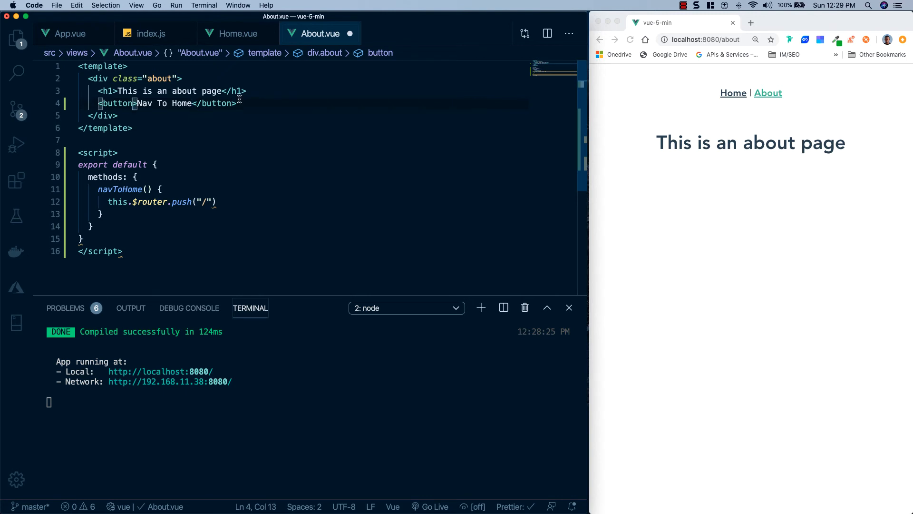
text(@click="n)
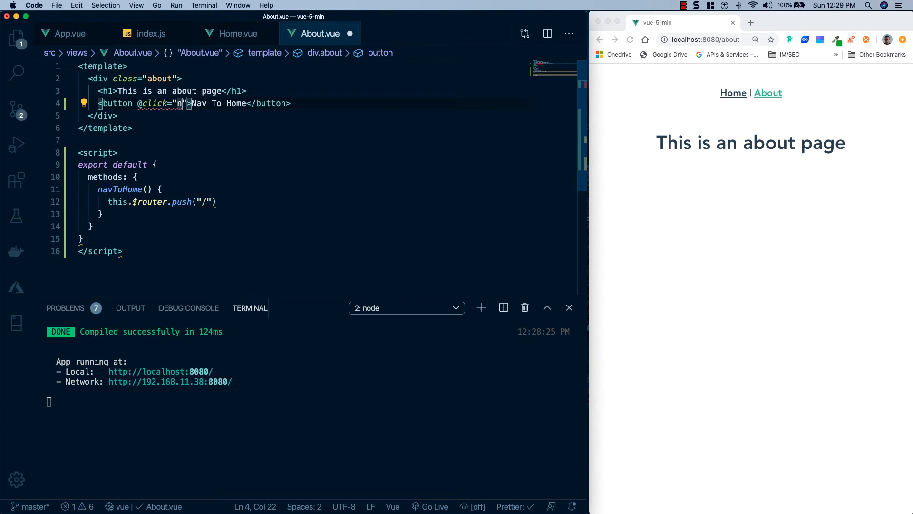
text(avToH)
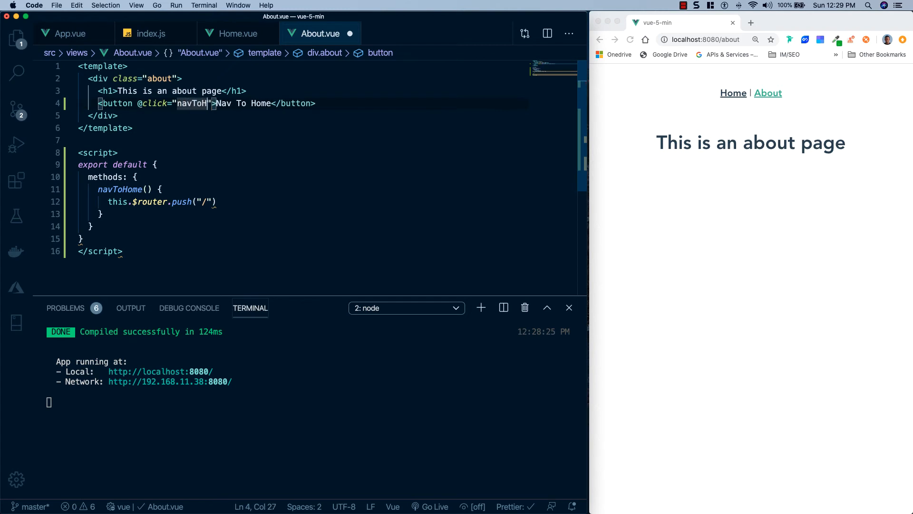
text(ome)
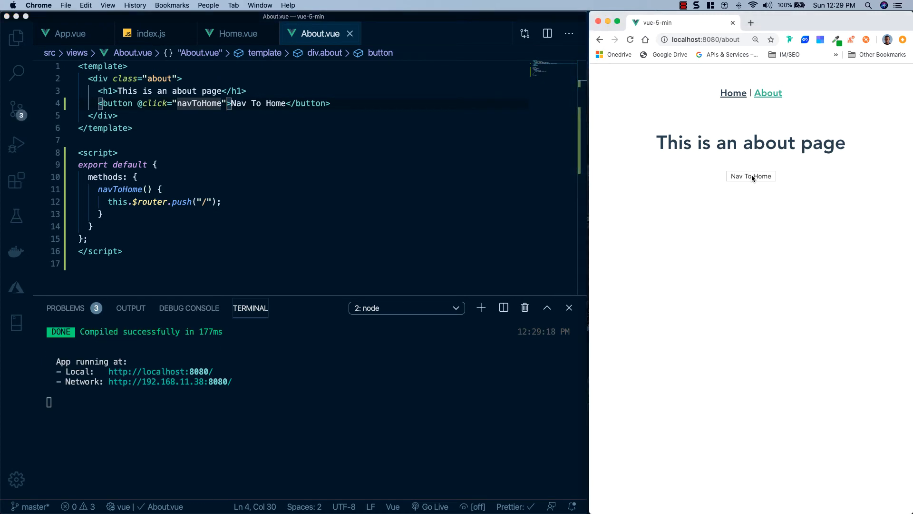
Use the Nav To Home button to reach localhost:8080, then reopen router/index.js
click(751, 176)
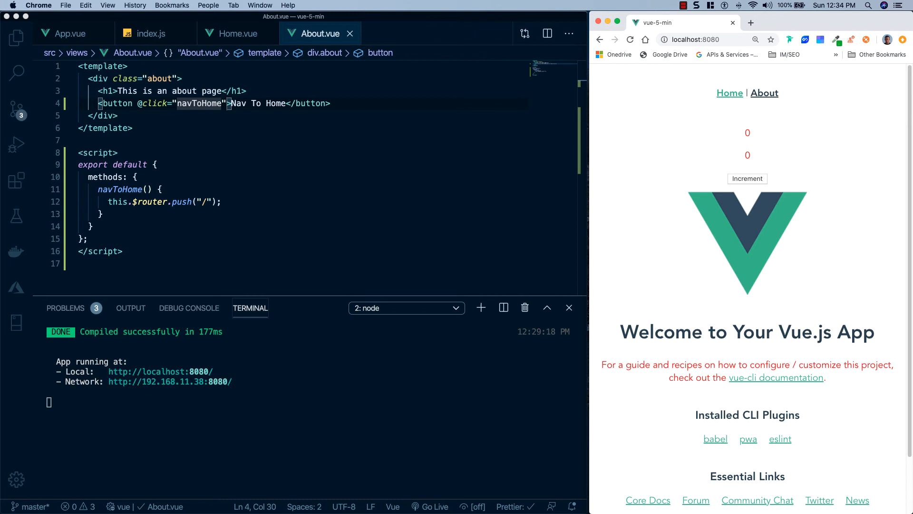
click(150, 33)
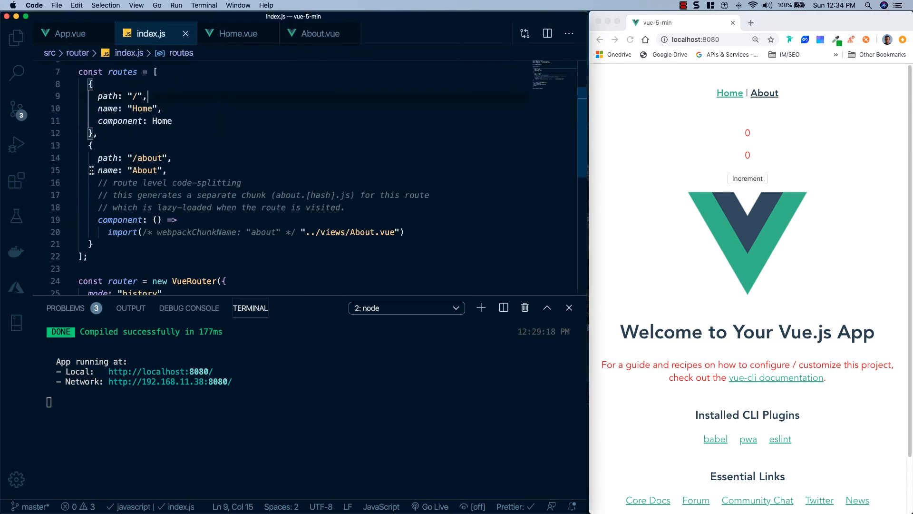
Duplicate the About route with path "/about/:id", Save All, and return to About.vue
drag(89, 145, 94, 244)
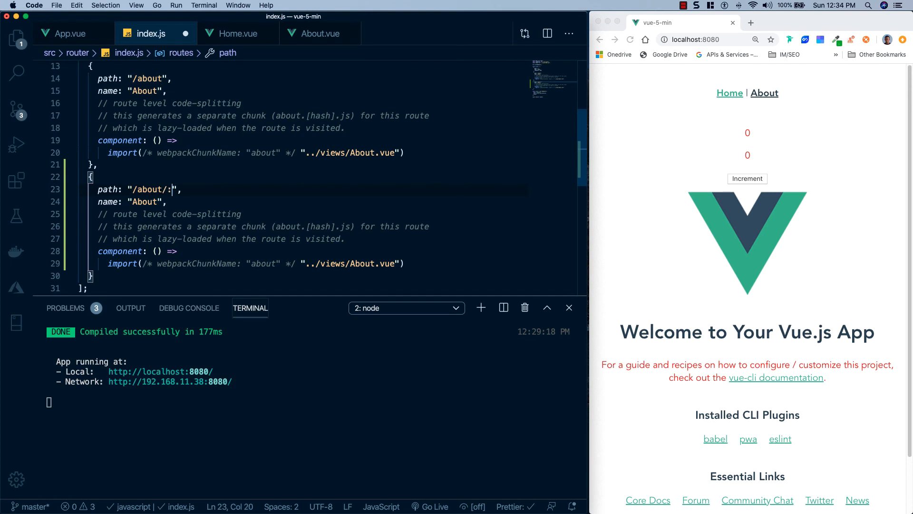
text(id)
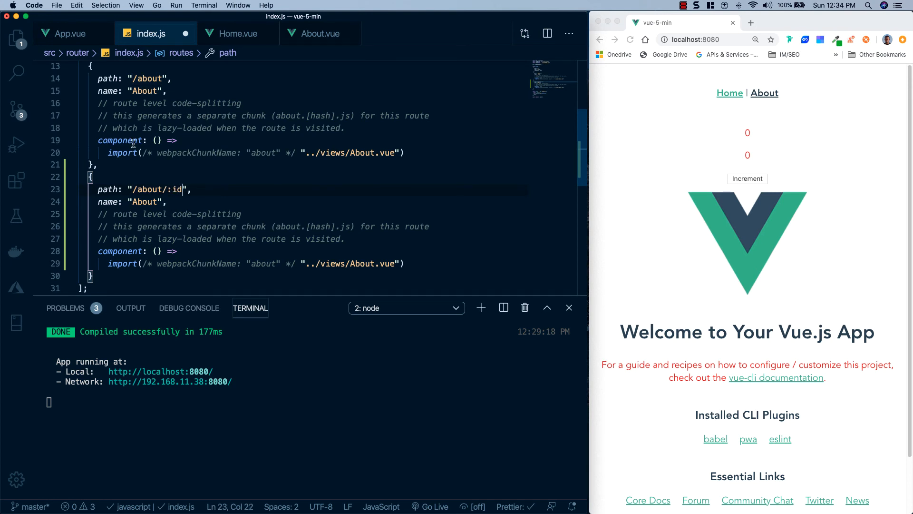
click(56, 5)
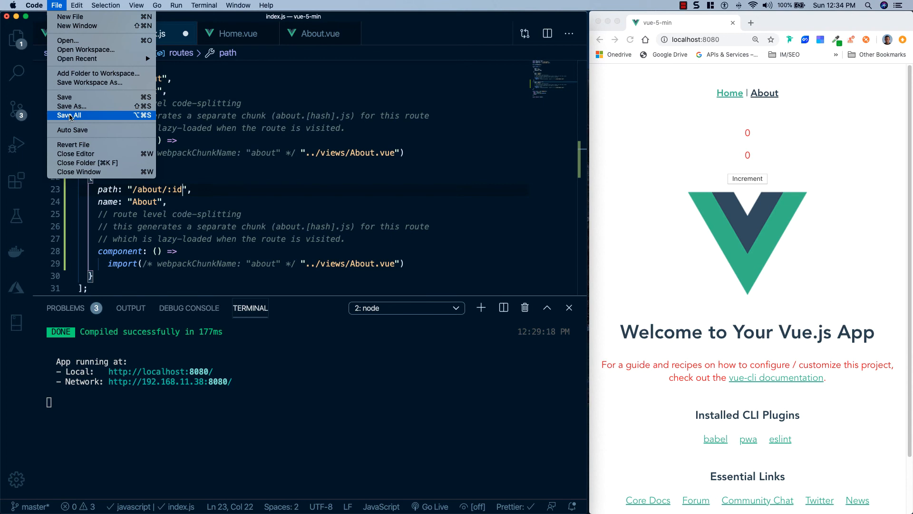
click(70, 115)
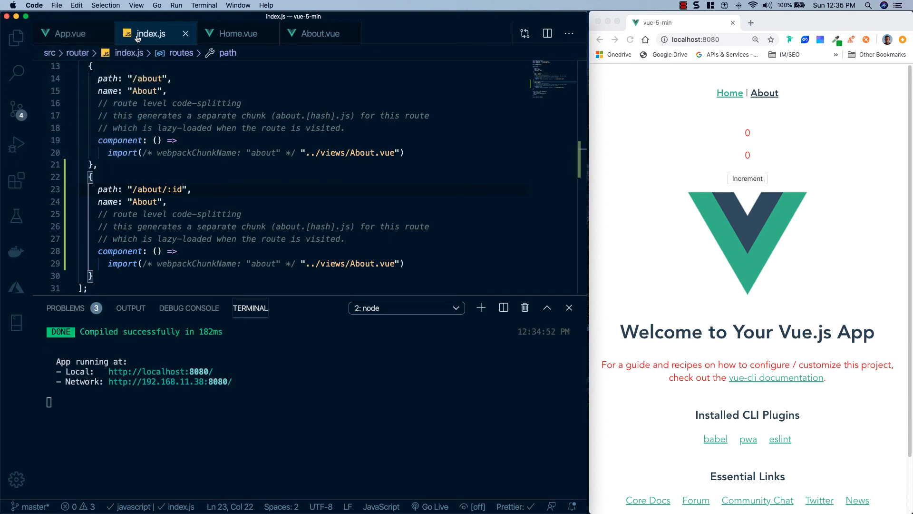
click(319, 33)
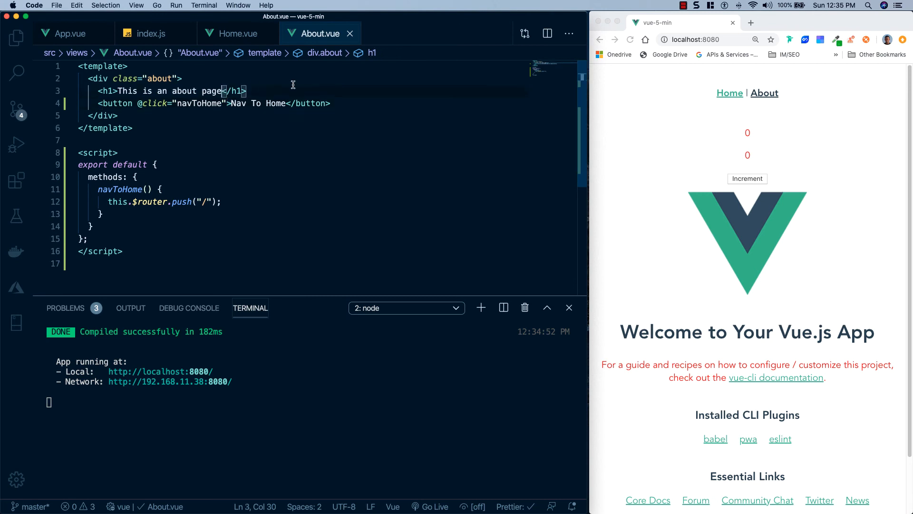
Append {{ $route.params.id }} to the About.vue h1 heading text
text({{}})
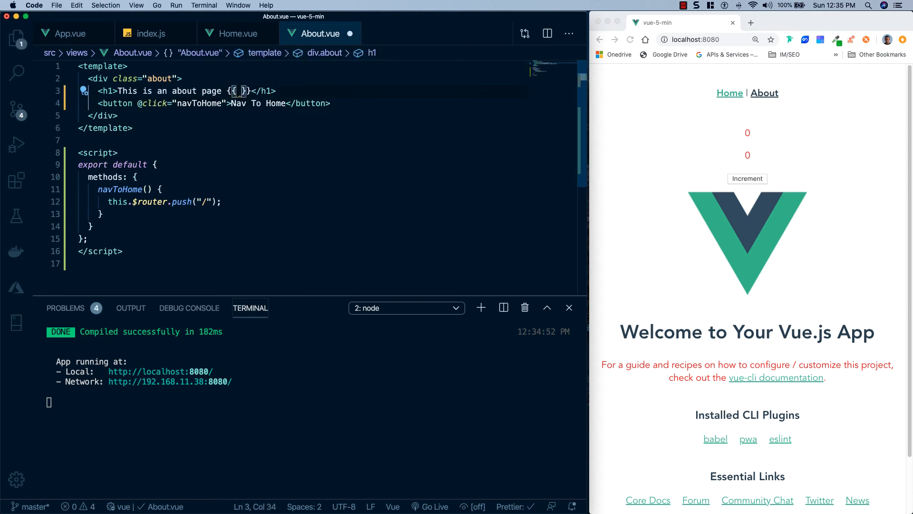
text($route.param)
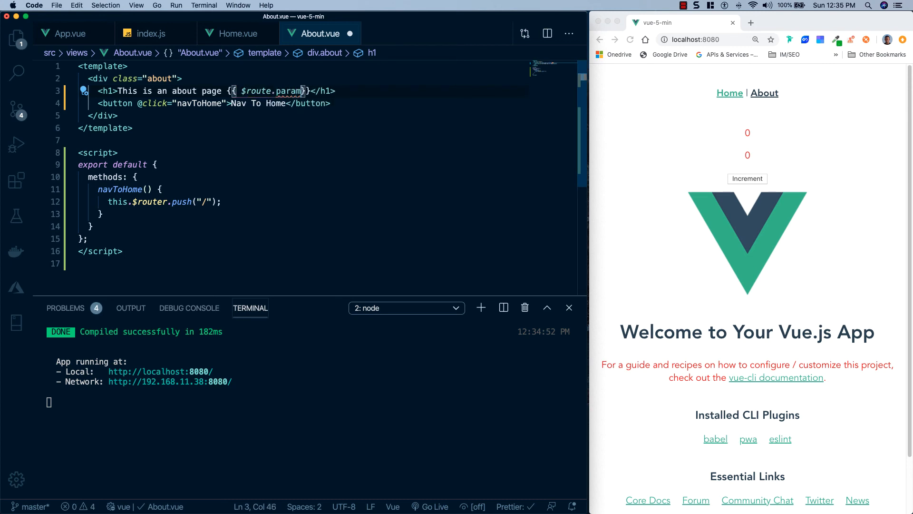
text(s.id)
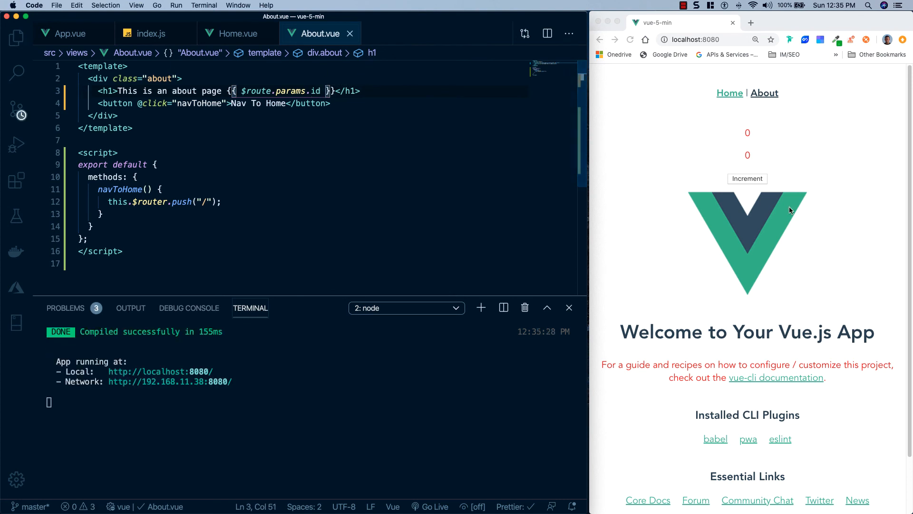
Load localhost:8080/about/1 so the heading reads 'This is an about page 1'
click(768, 93)
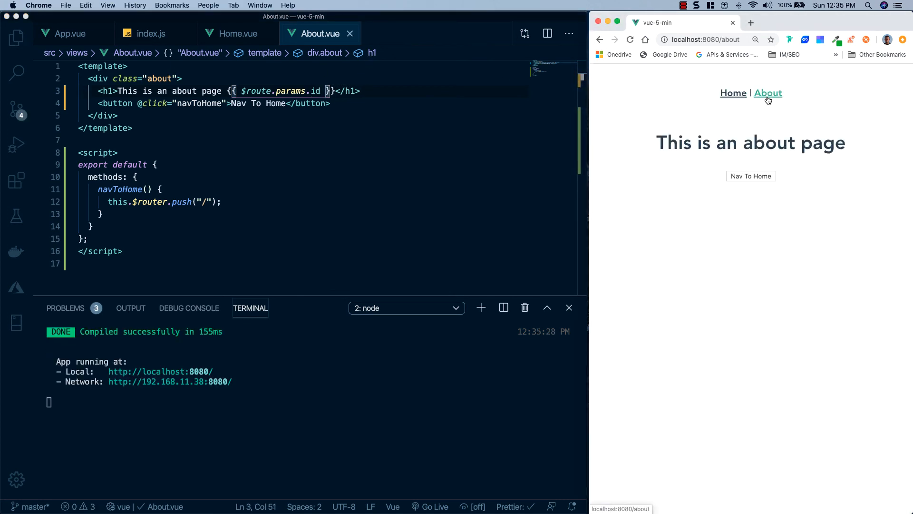
click(708, 40)
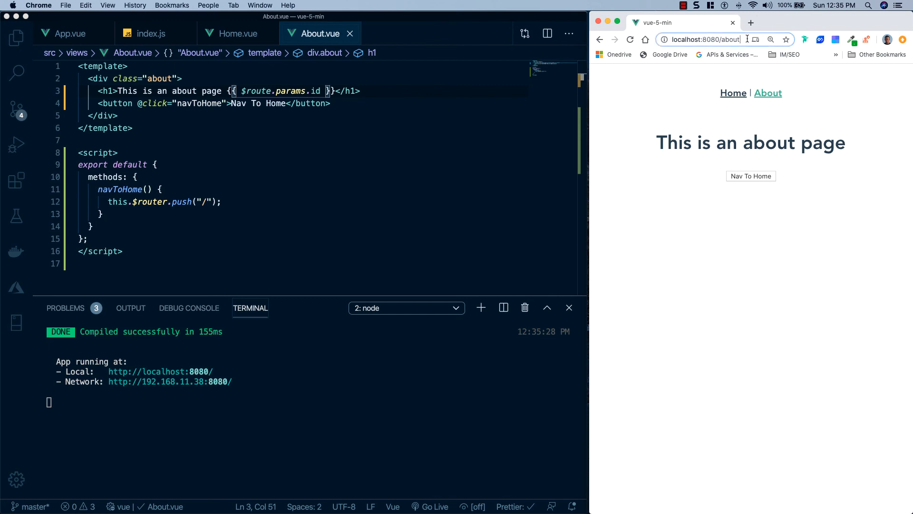
text(/1)
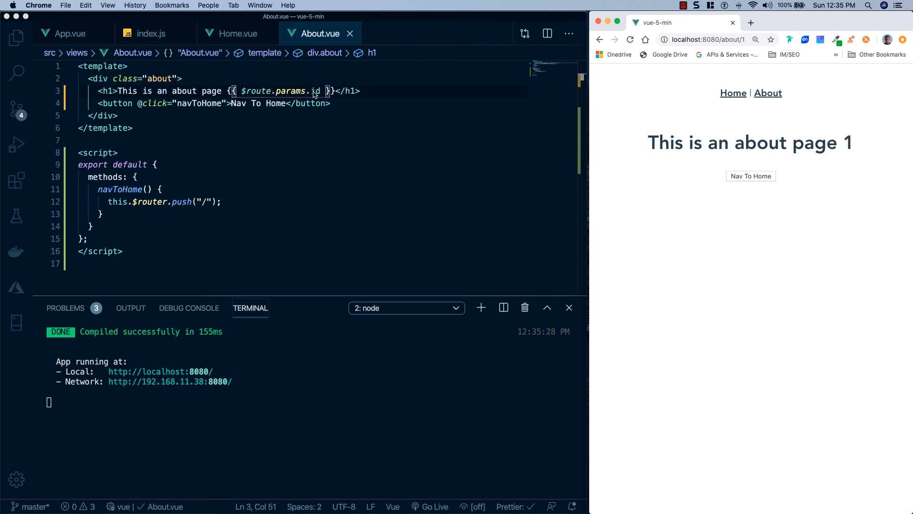
click(705, 39)
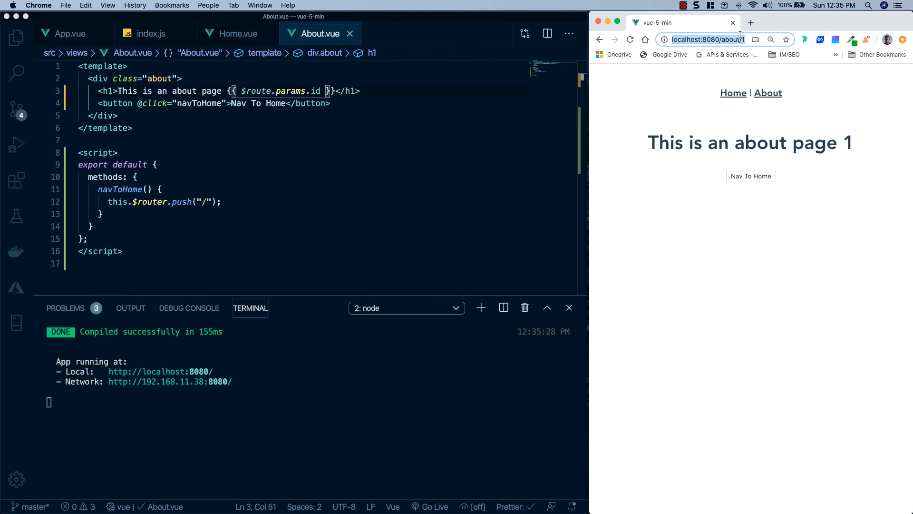